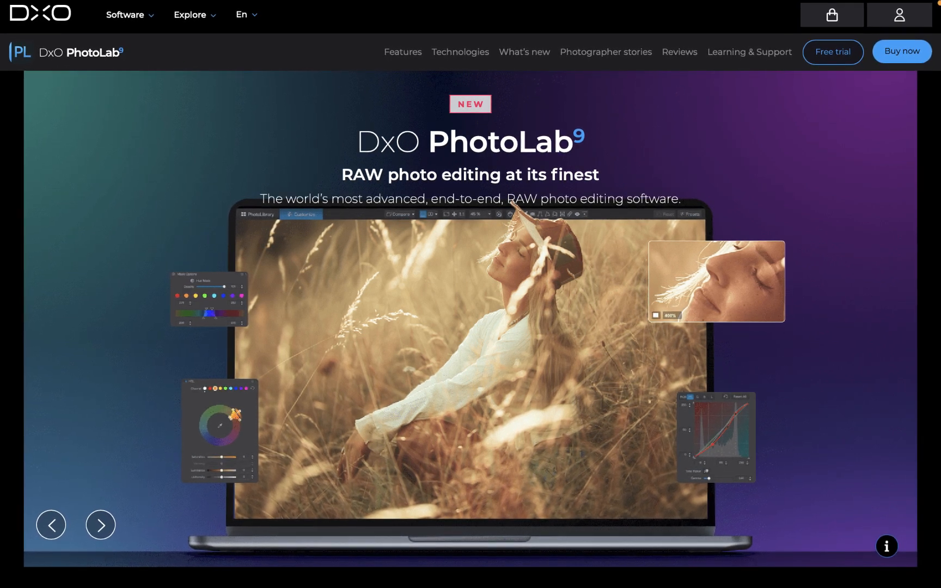
Bring up the Detail corrections palette for the clock tower photo's denoising.
scroll(down, 3)
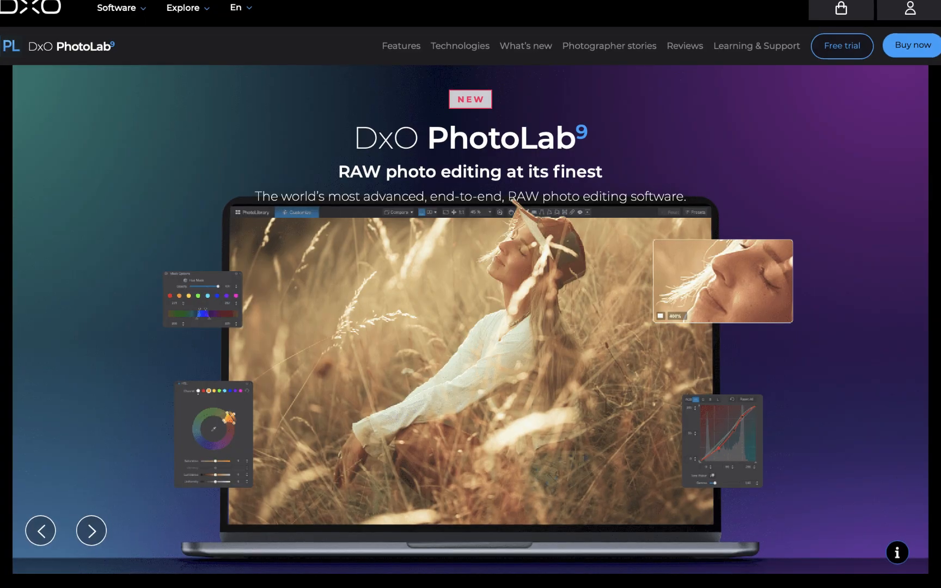
scroll(down, 3)
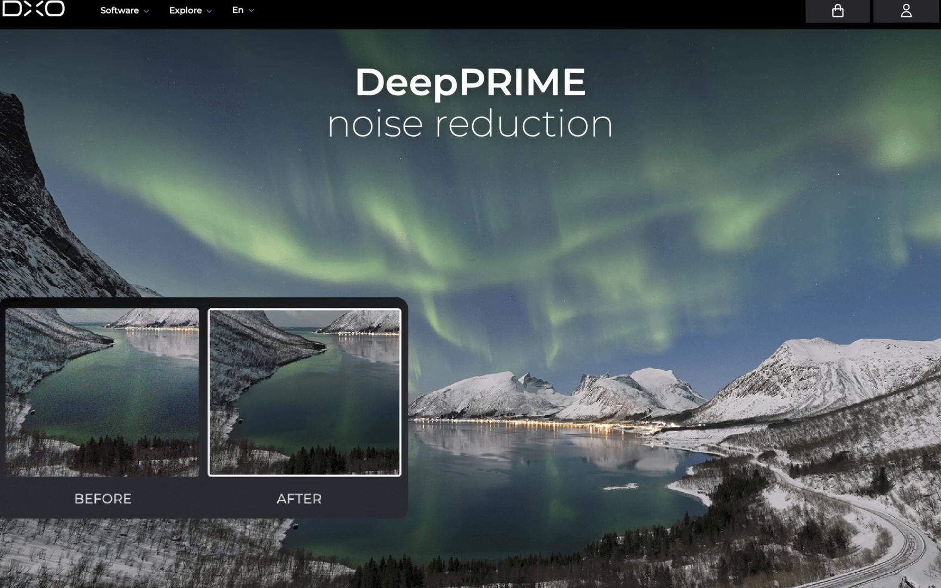
scroll(down, 3)
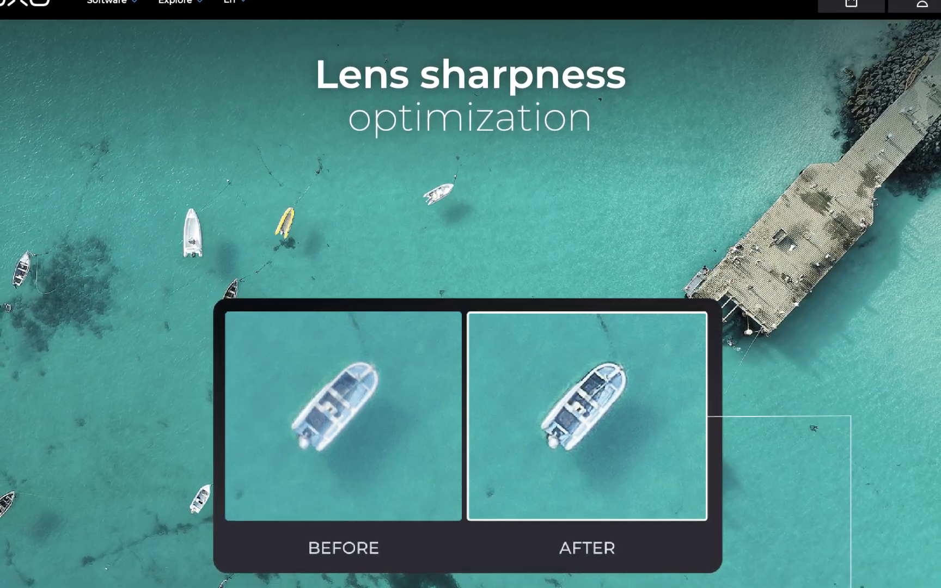
scroll(down, 3)
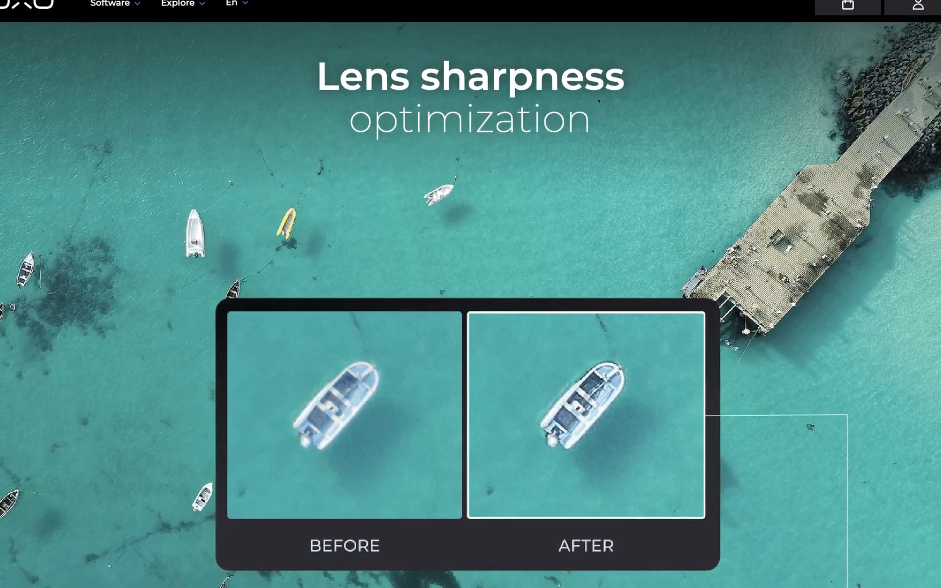
scroll(down, 3)
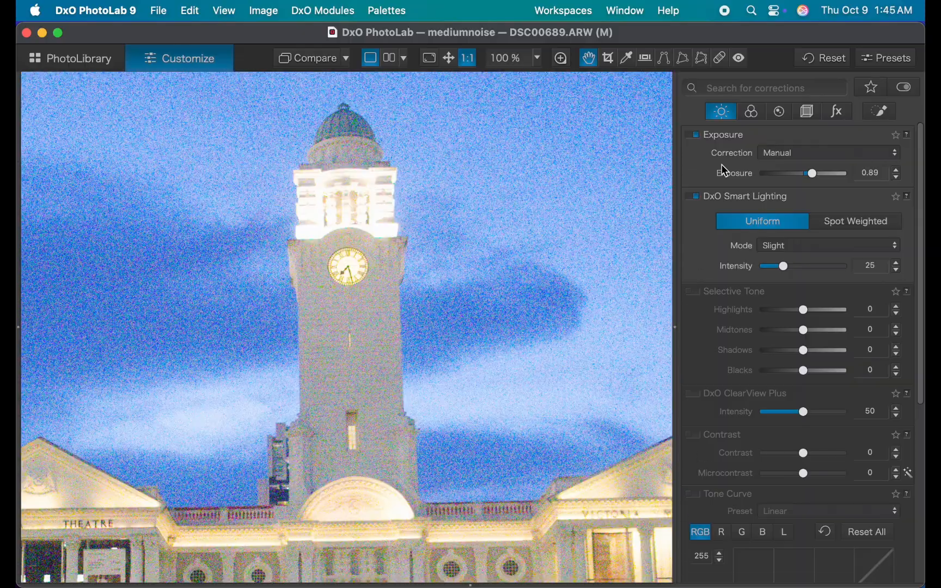
click(778, 111)
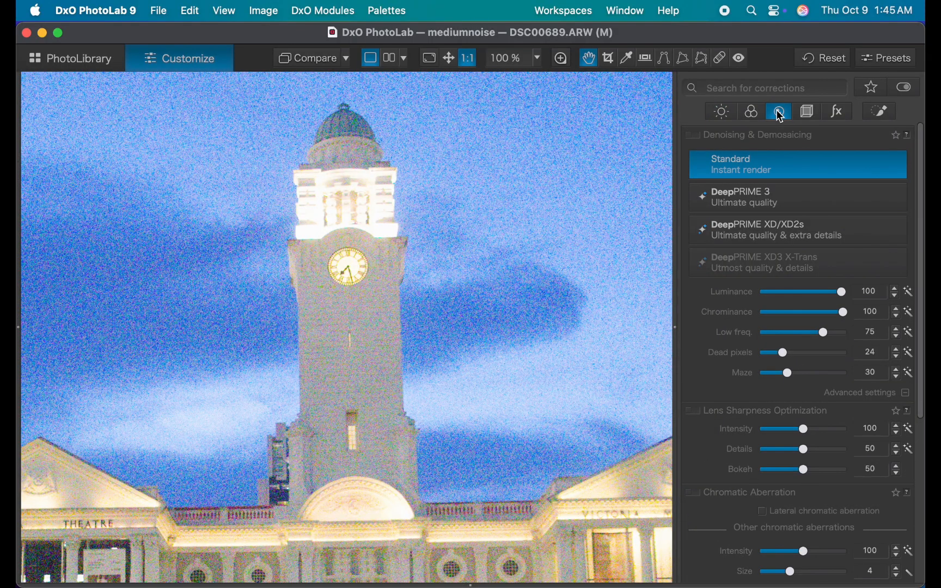
mouse_move(777, 111)
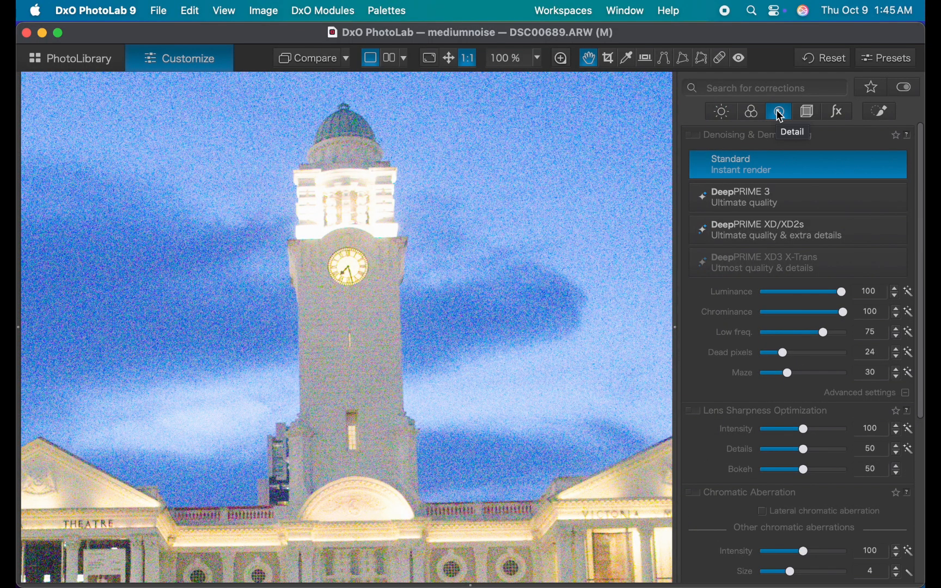
mouse_move(739, 234)
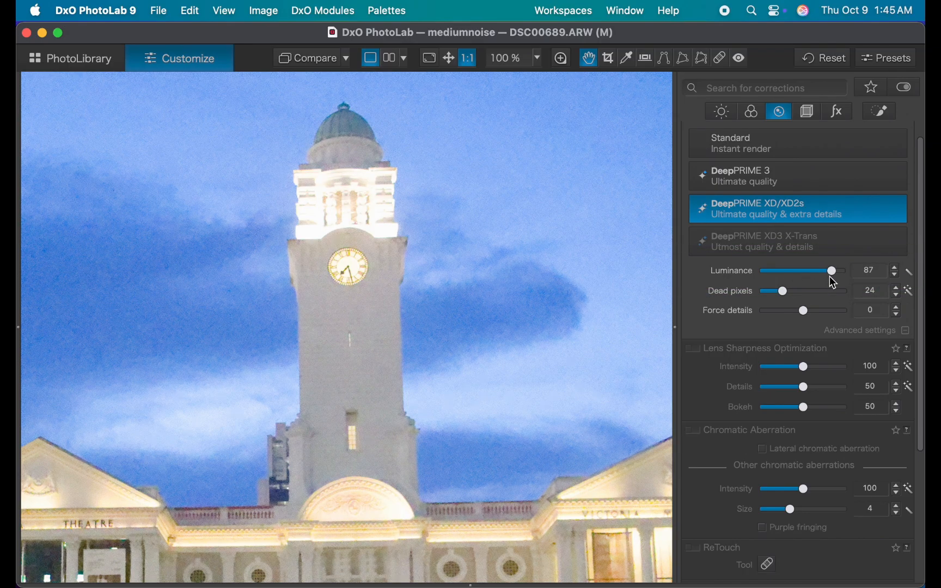
mouse_move(792, 298)
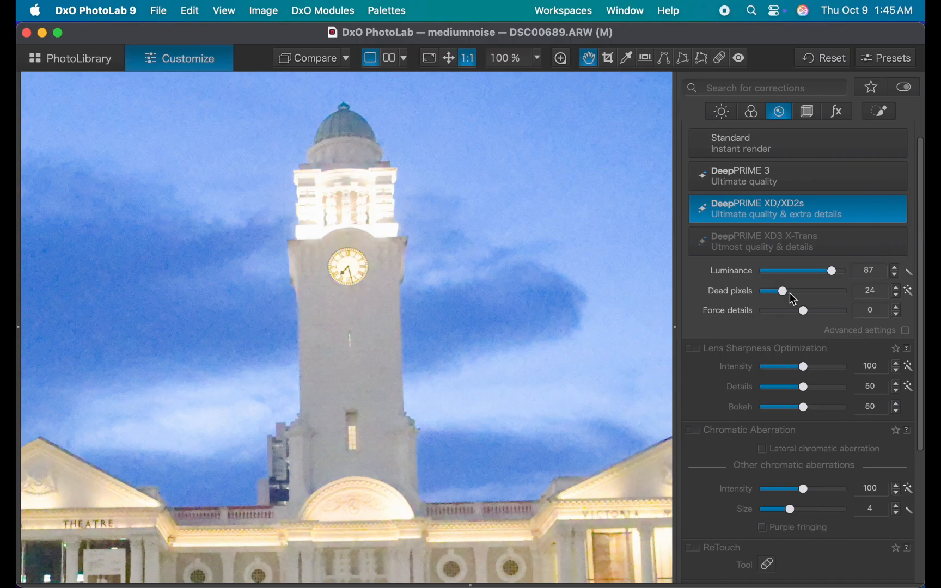
mouse_move(776, 313)
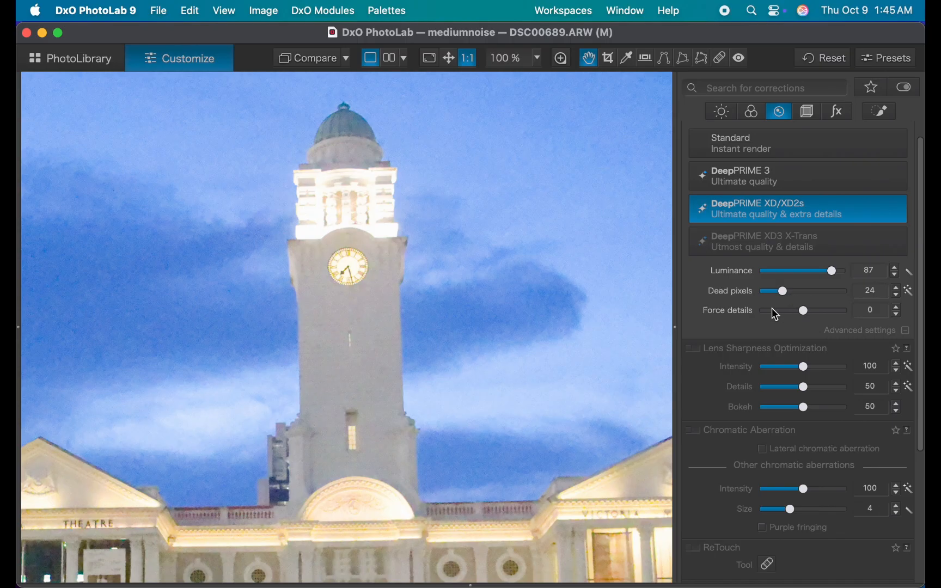
Enable Lens Sharpness Optimization on the clock tower photo.
click(690, 348)
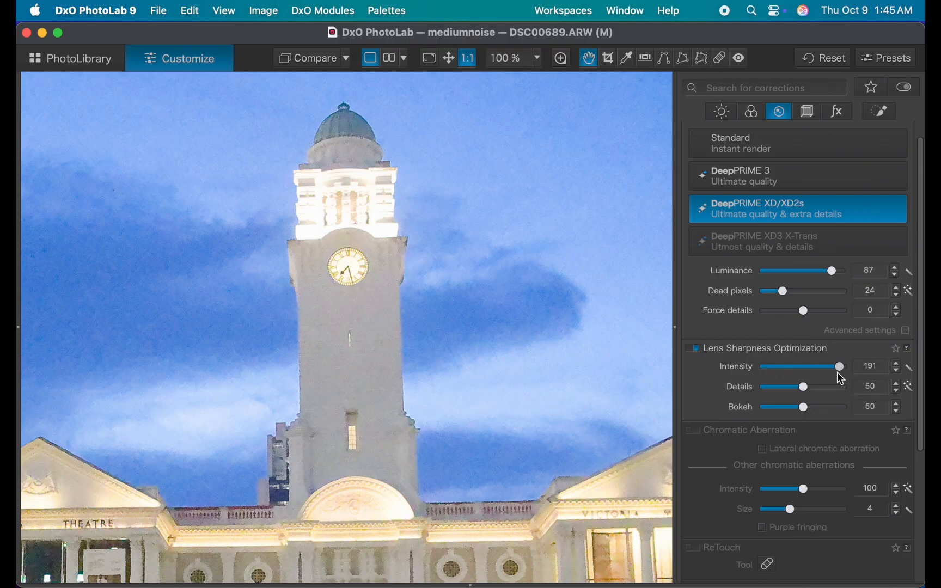
mouse_move(560, 58)
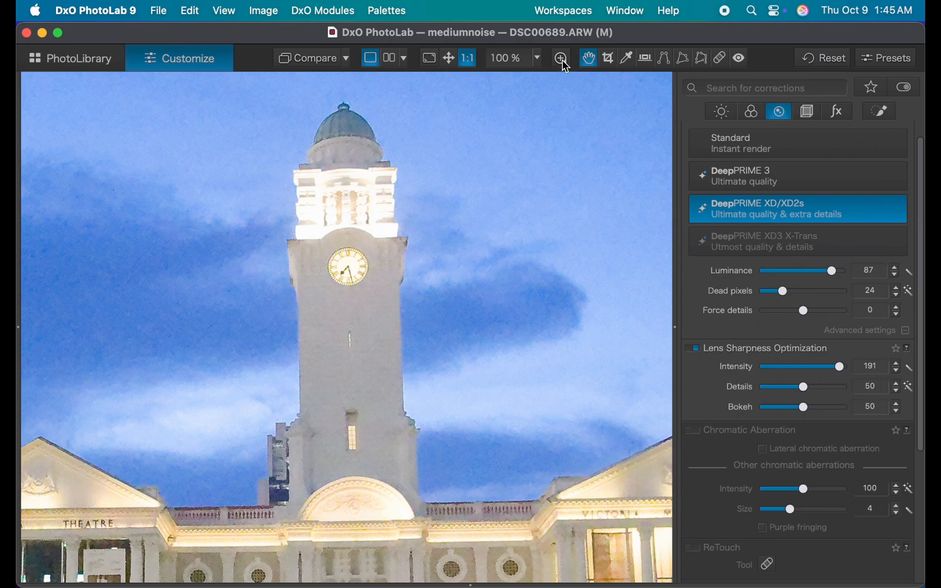
Activate the Loupe to magnify the walking group's faces.
click(559, 58)
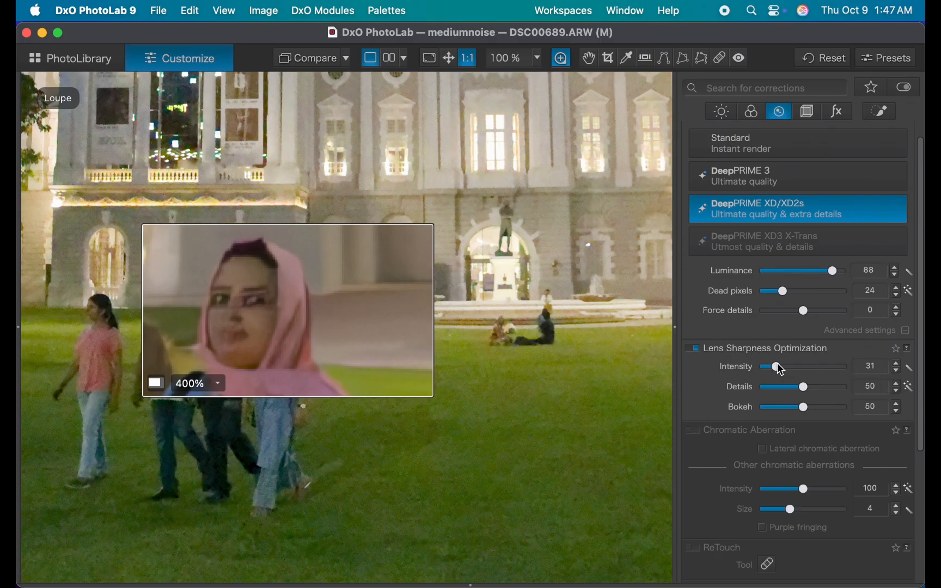
mouse_move(401, 285)
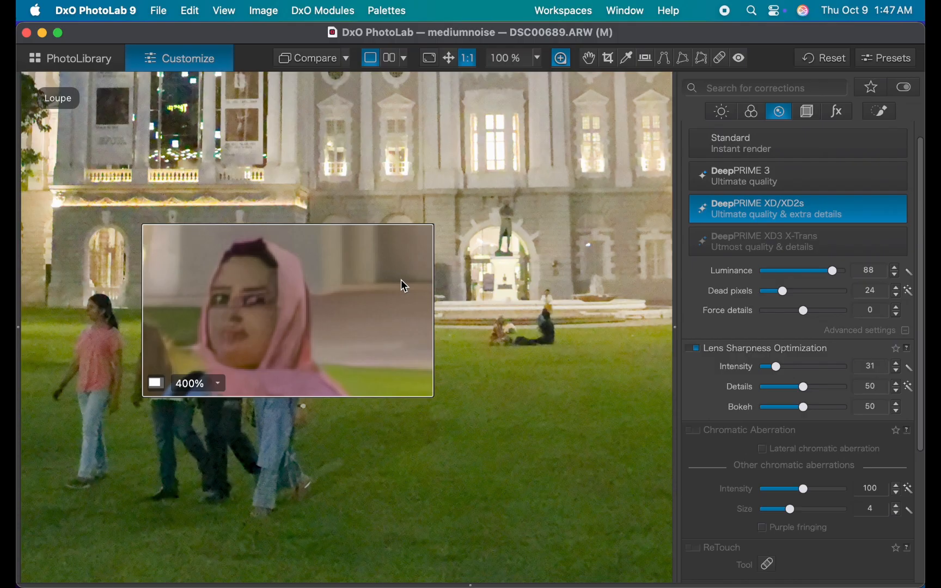
mouse_move(534, 261)
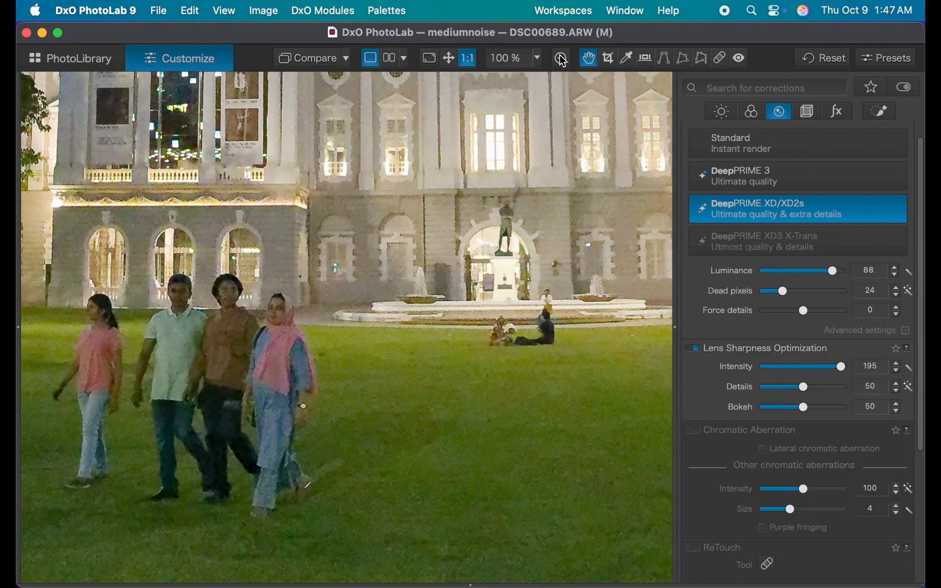
mouse_move(882, 120)
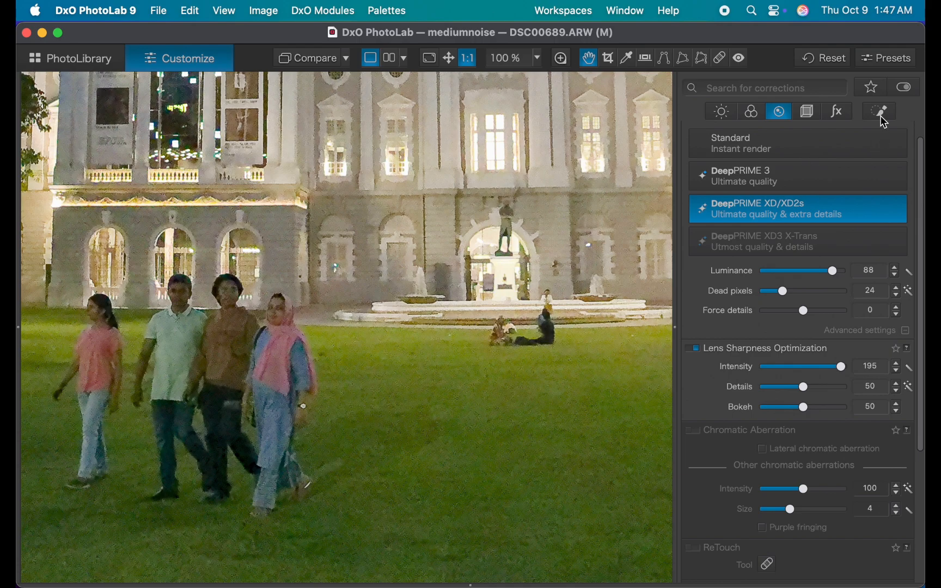
Create AI Mask 1 in Local Adjustments by detecting the grass lawn.
click(879, 111)
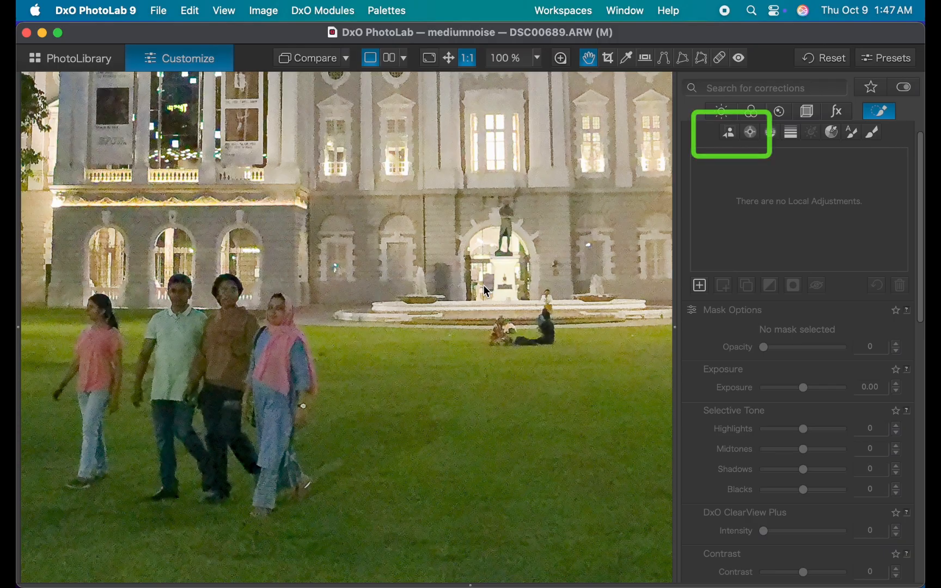
click(728, 132)
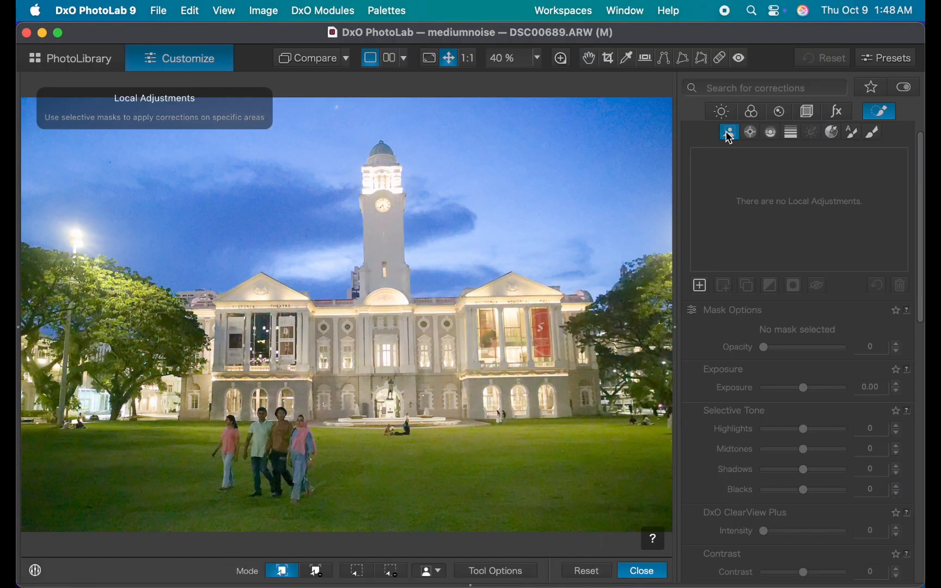
click(729, 132)
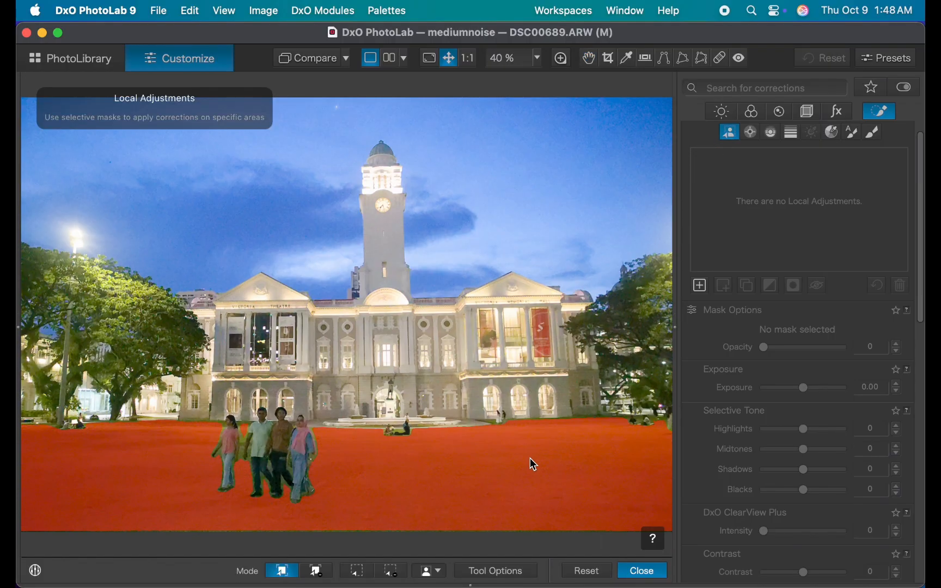
click(699, 284)
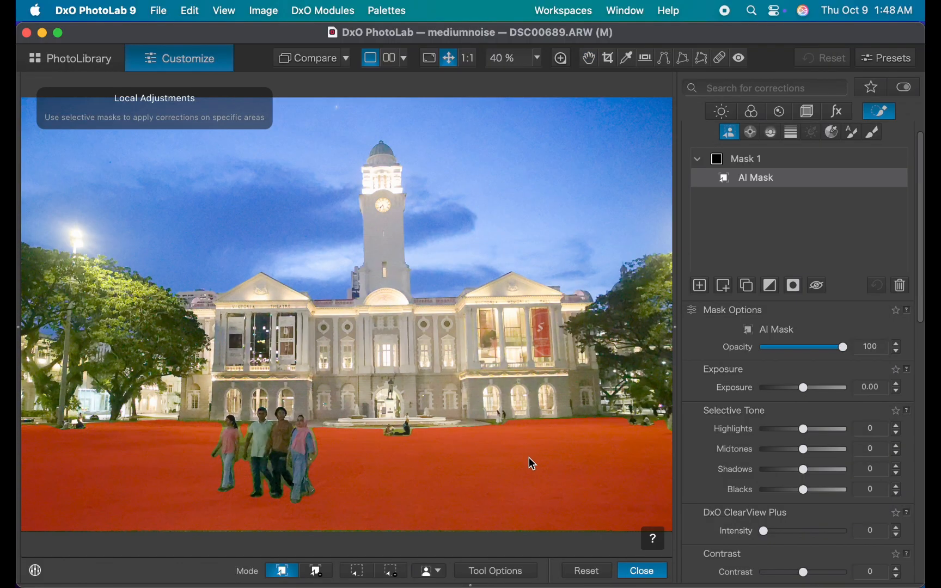
Reach Mask 1's local Denoising & Demosaicing settings for luminance 88.
click(755, 177)
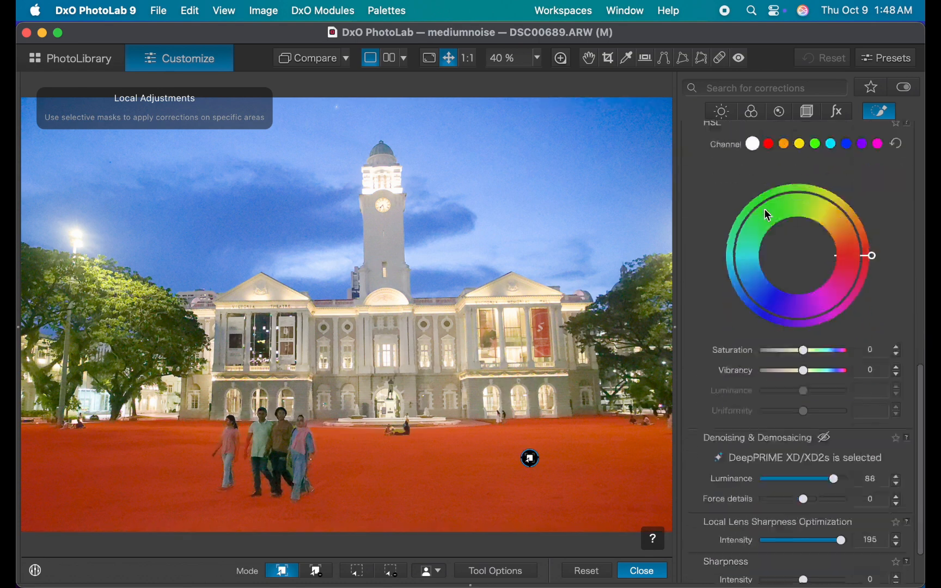
scroll(down, 3)
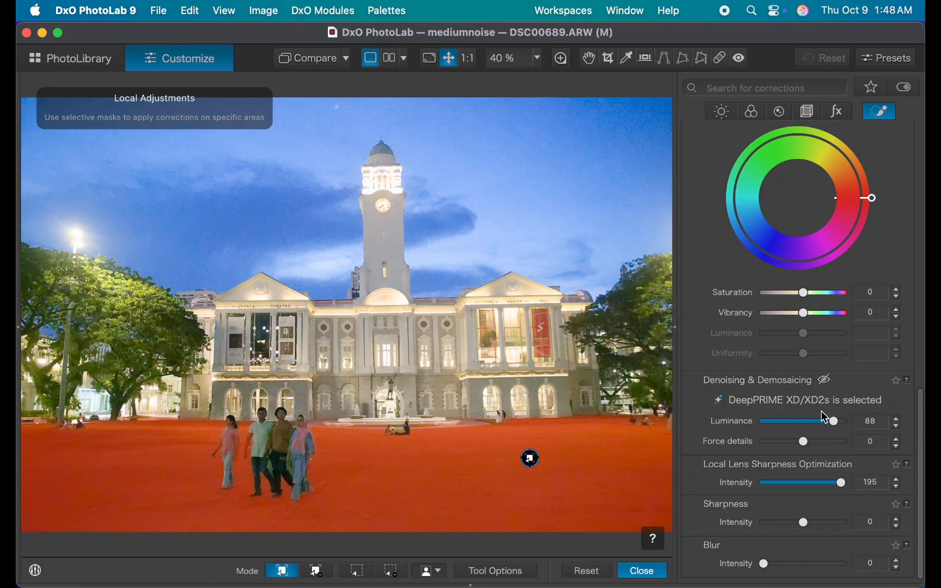
mouse_move(833, 421)
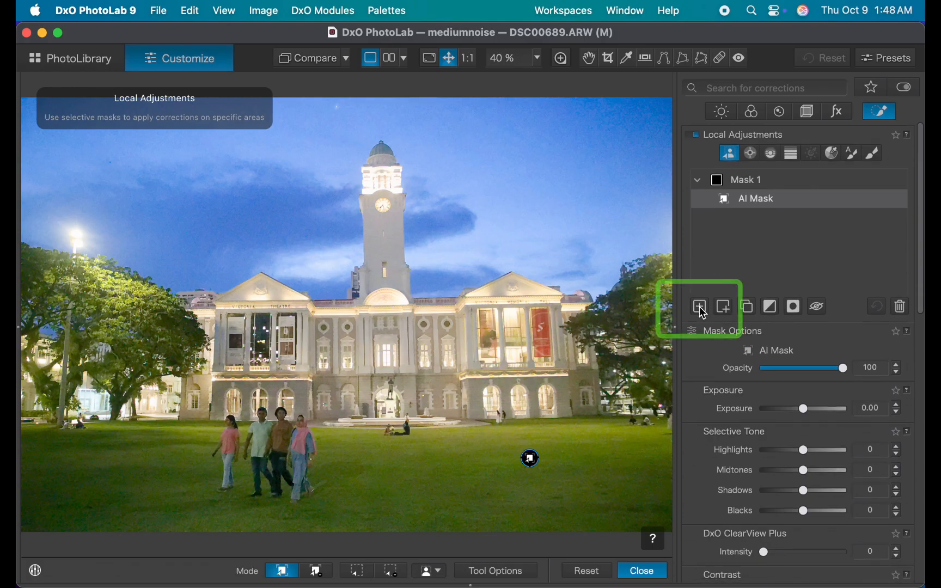
mouse_move(699, 306)
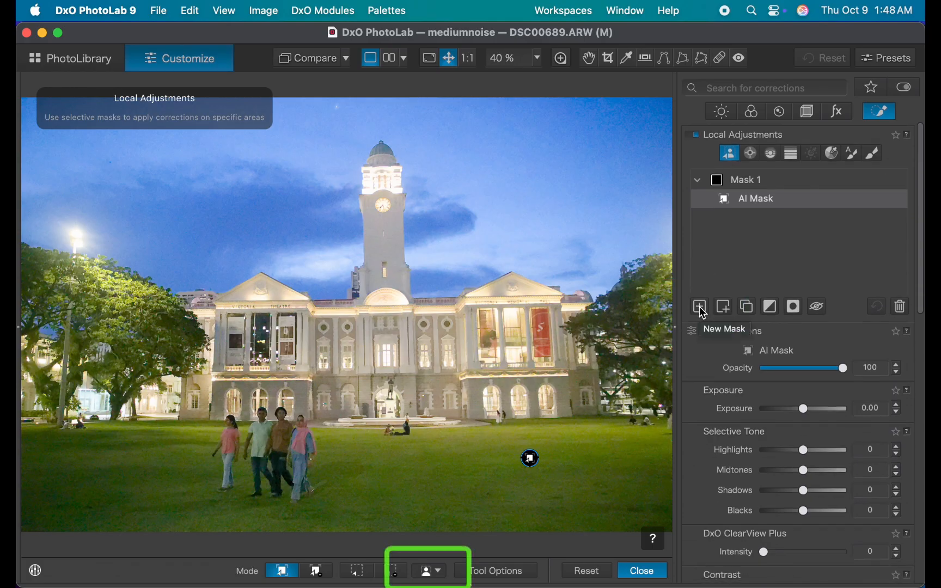
Add a second AI mask set to People and refine it with a brush stroke.
click(699, 305)
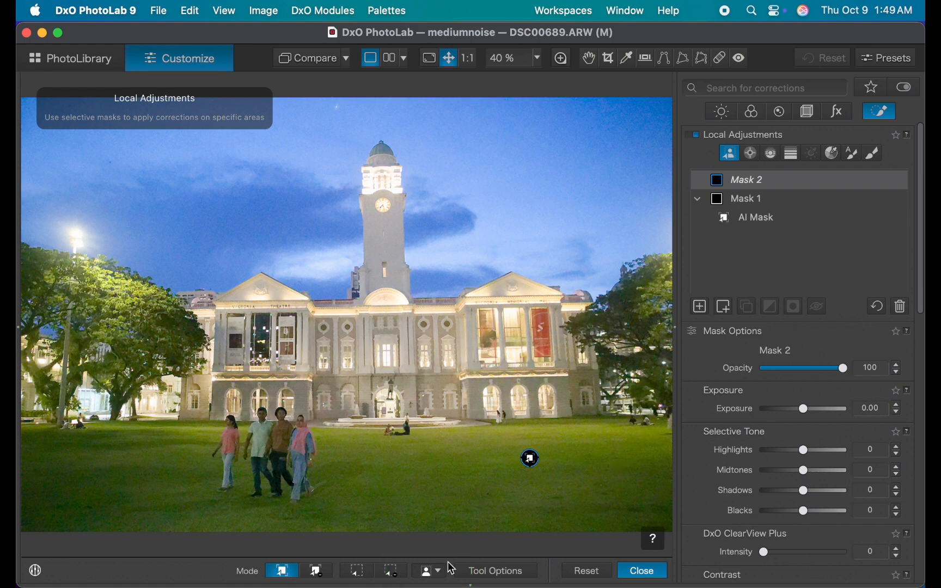
click(425, 570)
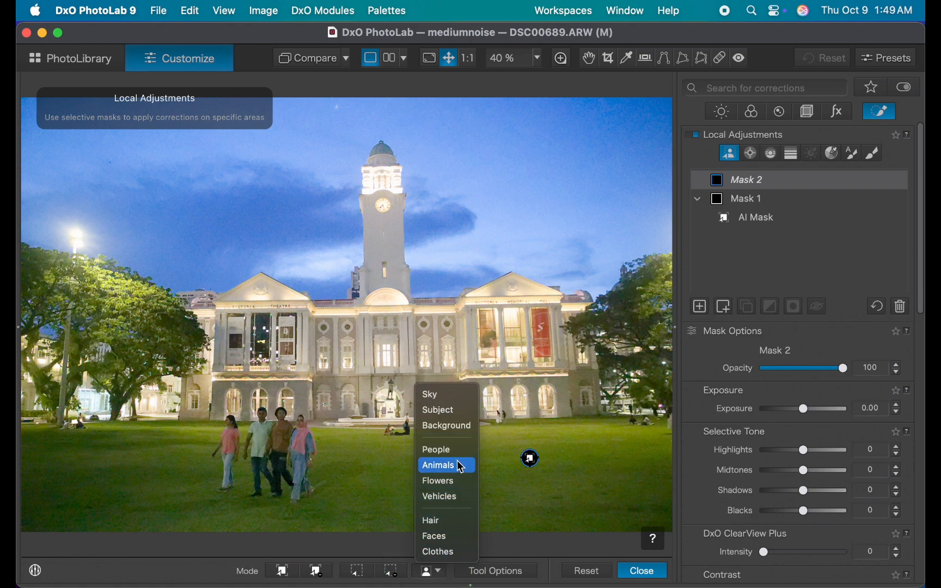
click(436, 448)
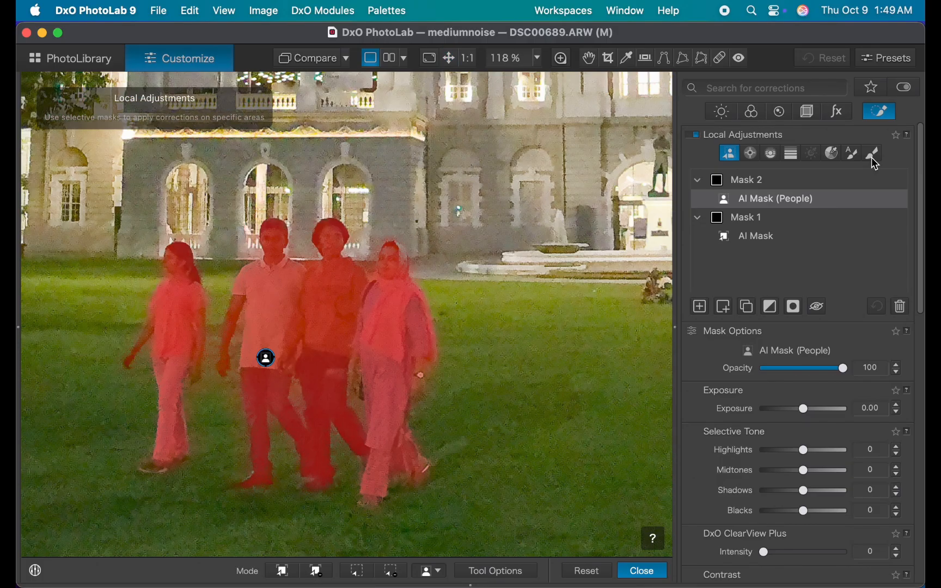
click(872, 153)
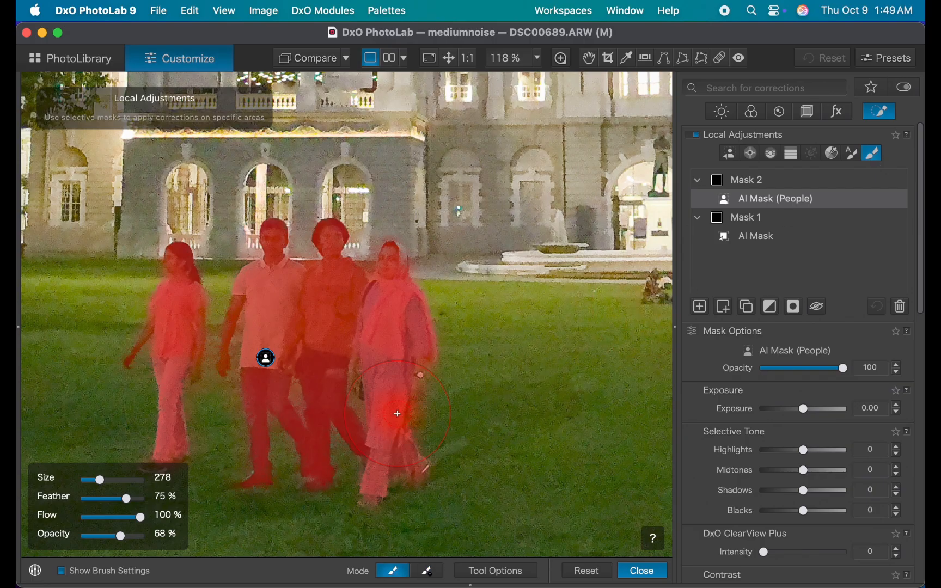
click(426, 570)
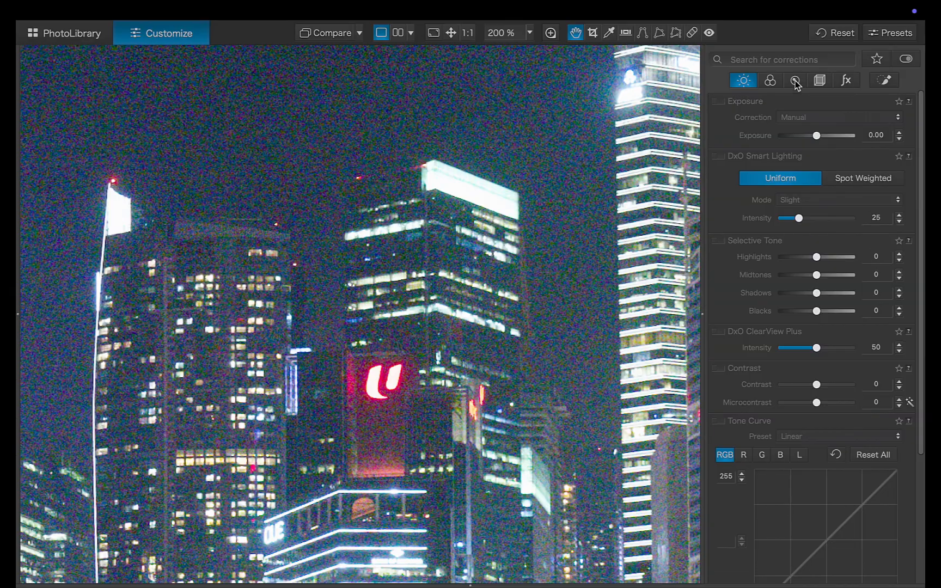
Enable DeepPRIME XD2s denoising (luminance 100) and lens sharpening at intensity 182 on the skyline.
click(795, 80)
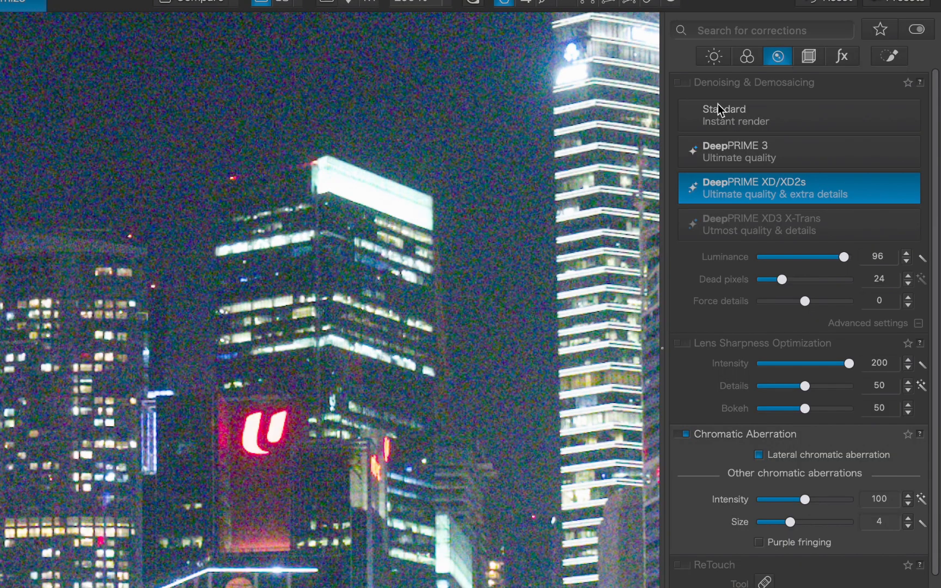
click(682, 82)
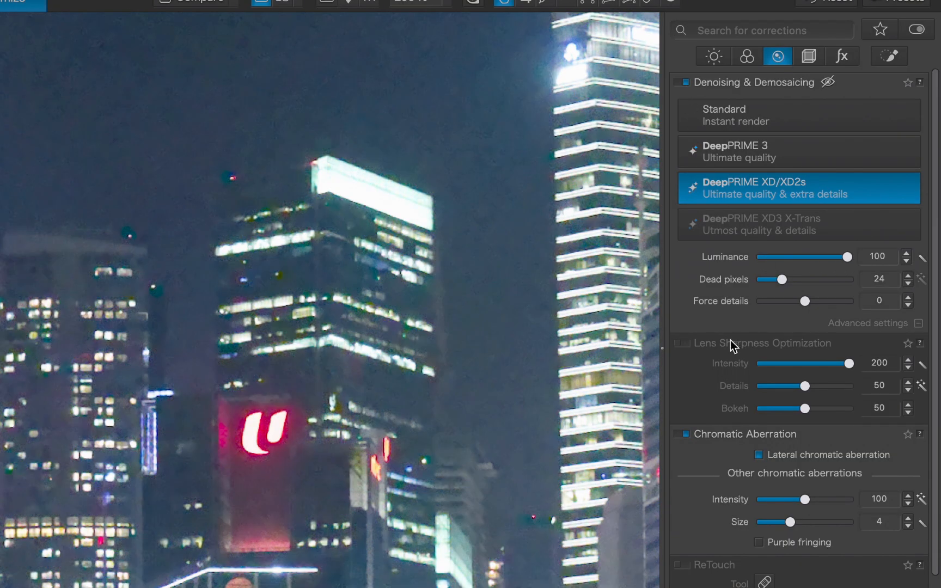
click(681, 343)
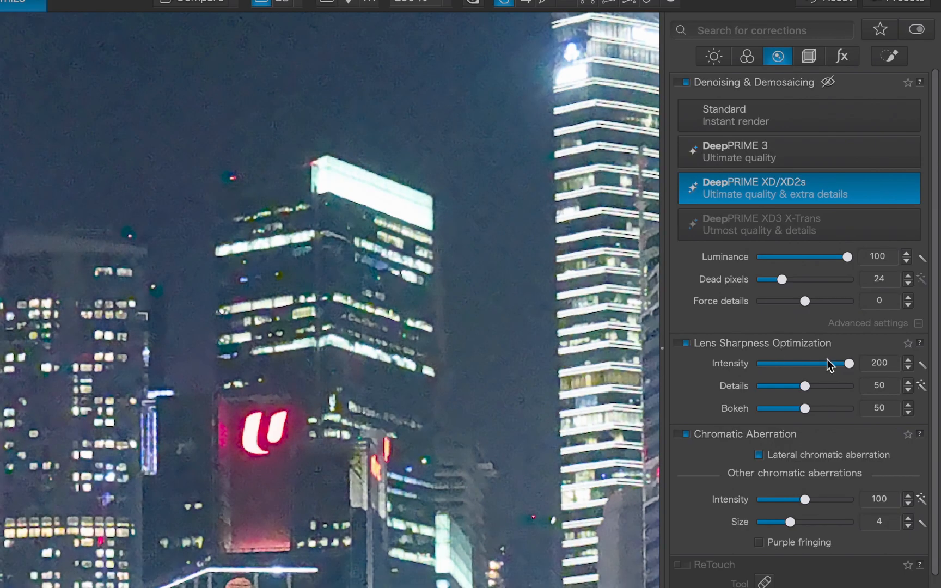
click(551, 33)
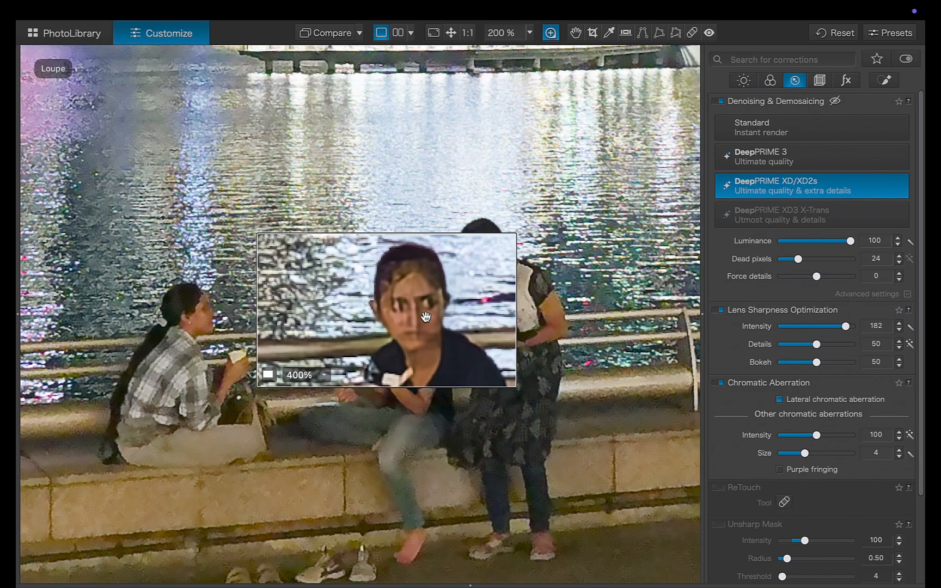
Switch Local Adjustments to AI Mask mode to start masking the skyscrapers.
click(883, 80)
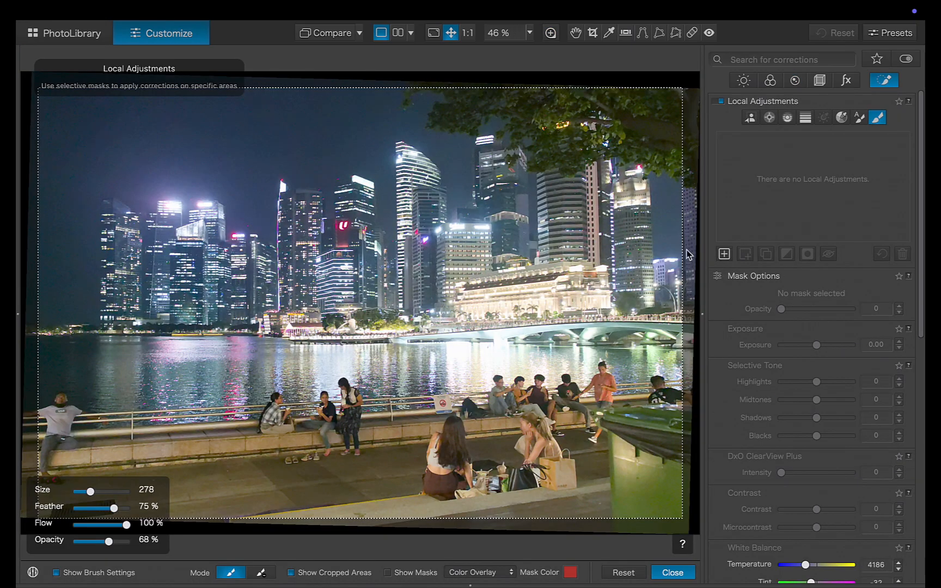
click(750, 117)
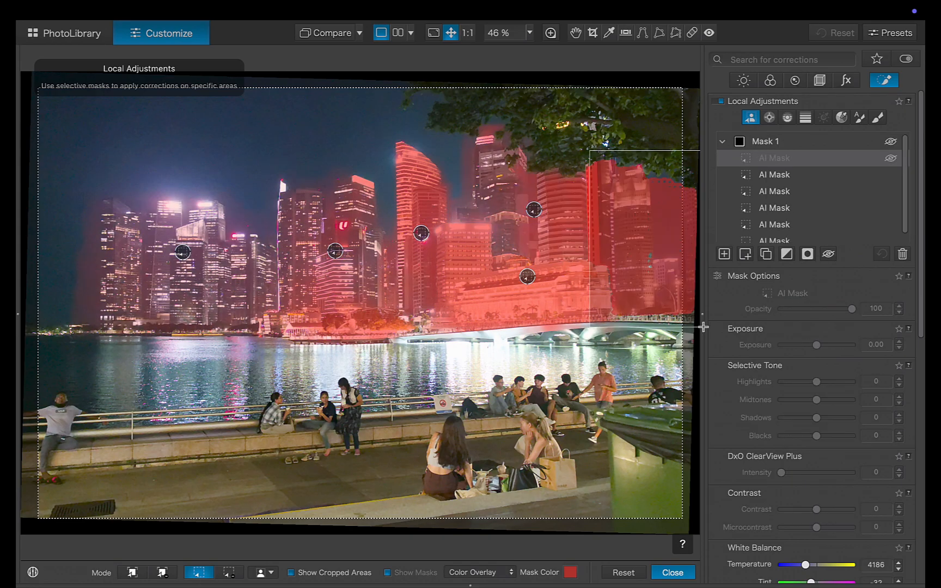
scroll(down, 3)
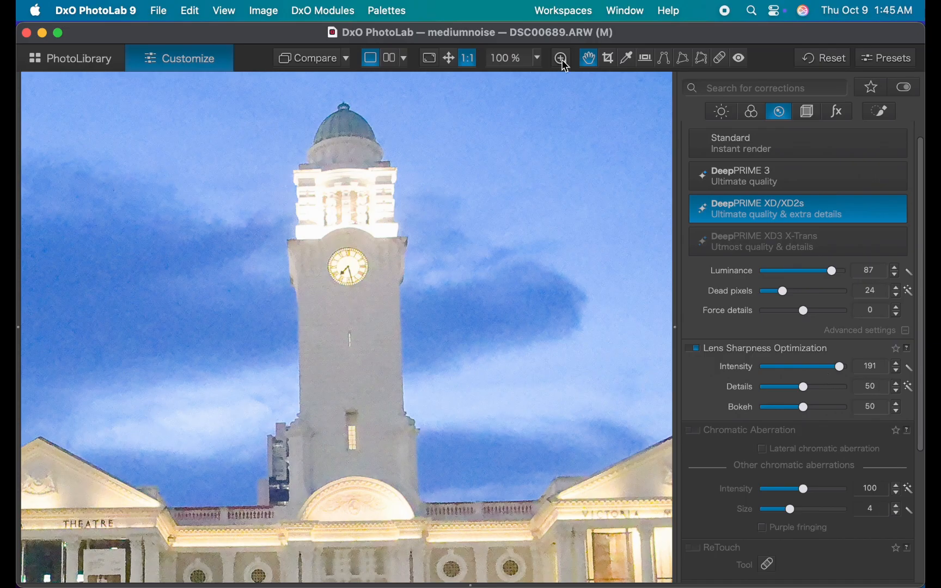
Turn on the Loupe and change its magnification to inspect the sky and face.
click(559, 58)
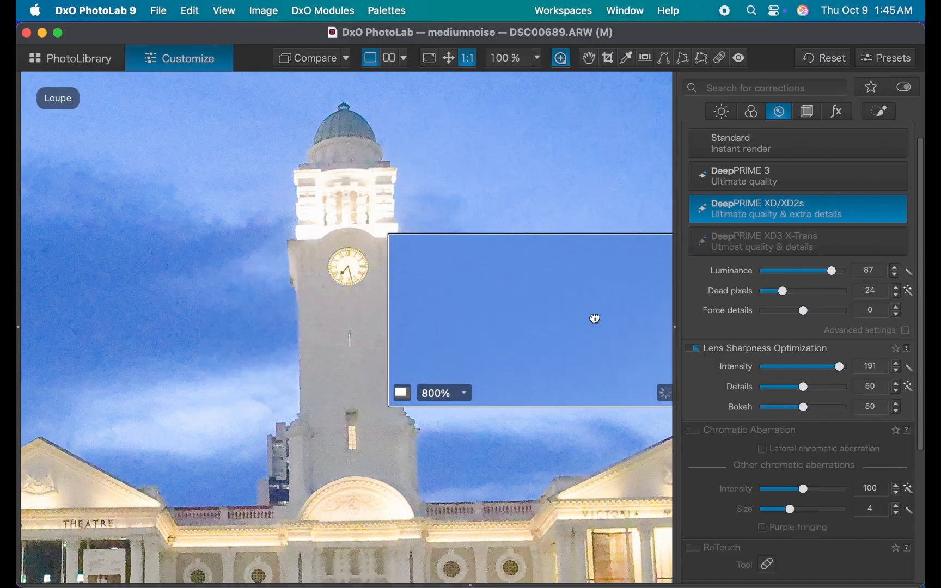
click(442, 393)
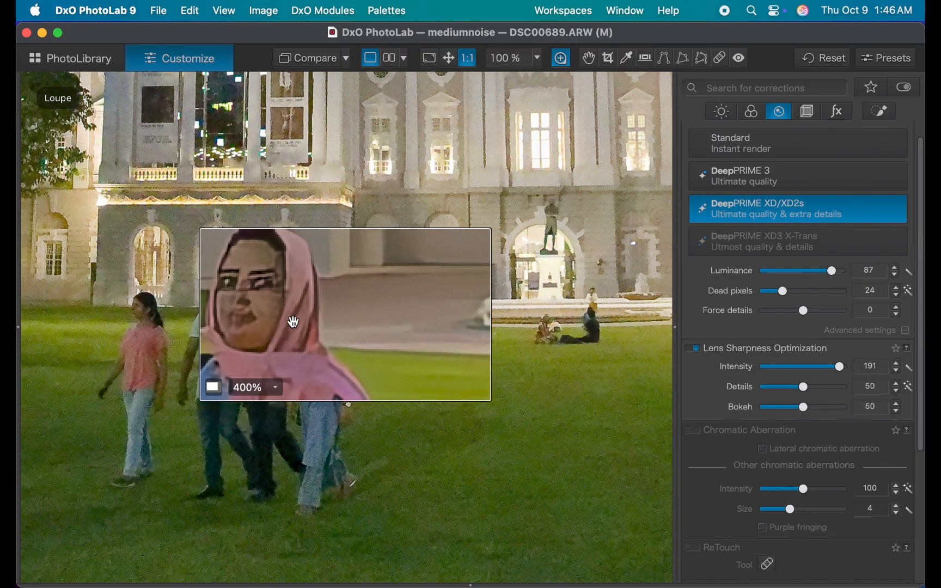
mouse_move(435, 324)
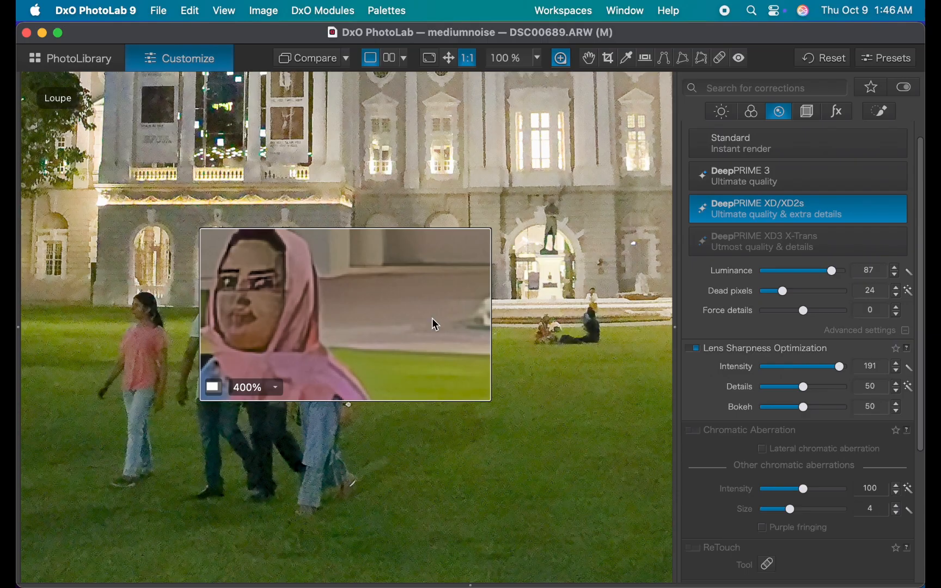